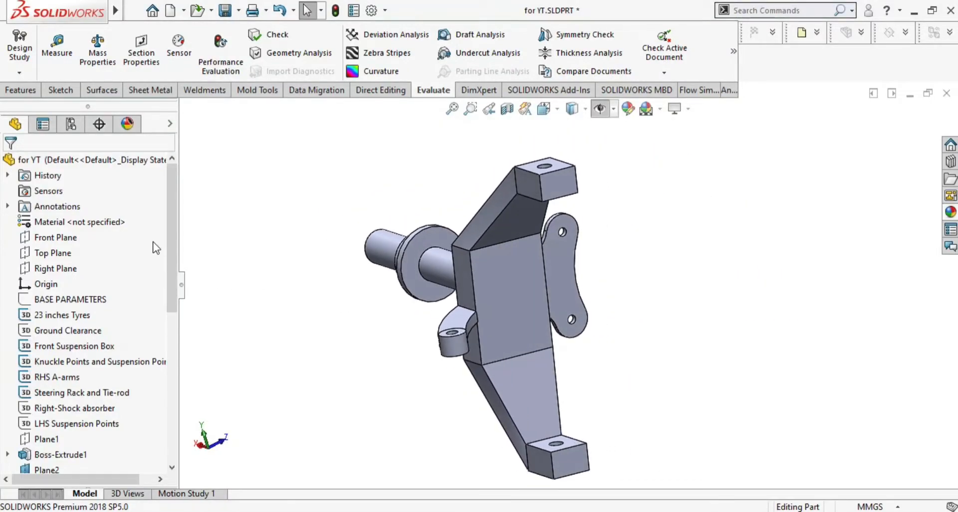
Step: Apply Aluminium Alloy 6063-T6 to the knuckle, with properties shown in MPa
click(80, 221)
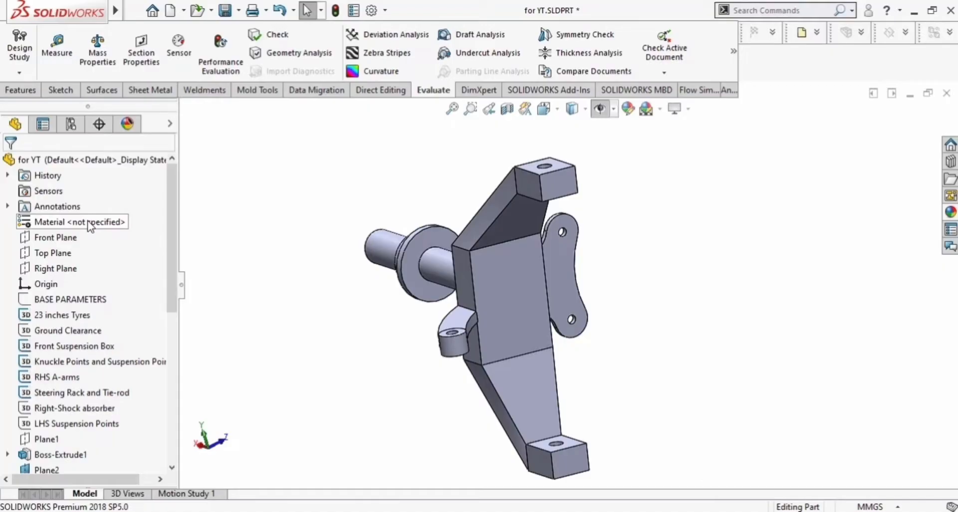
click(79, 221)
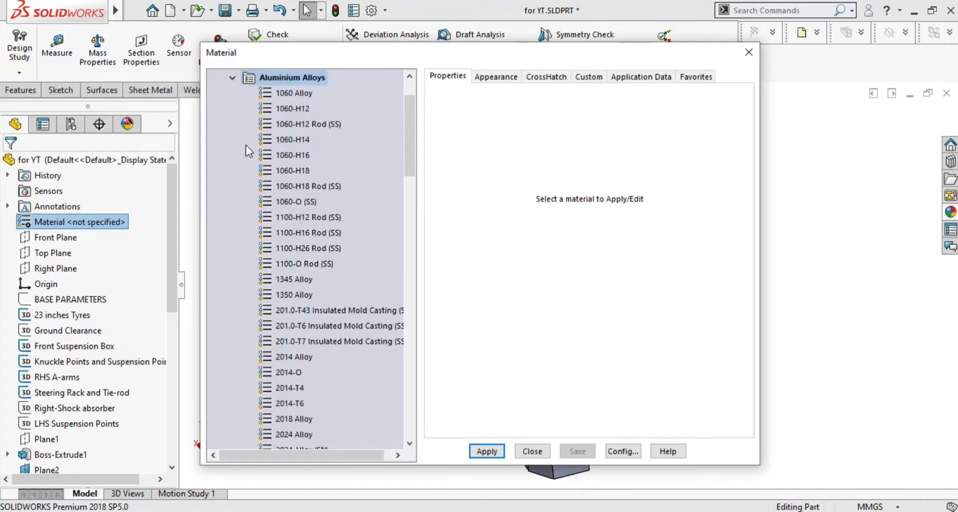
scroll(down, 3)
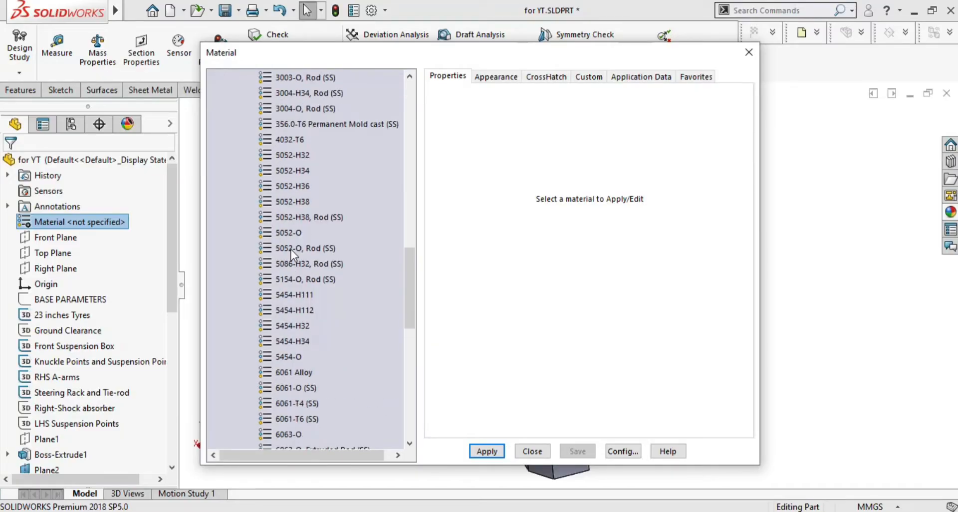
scroll(down, 3)
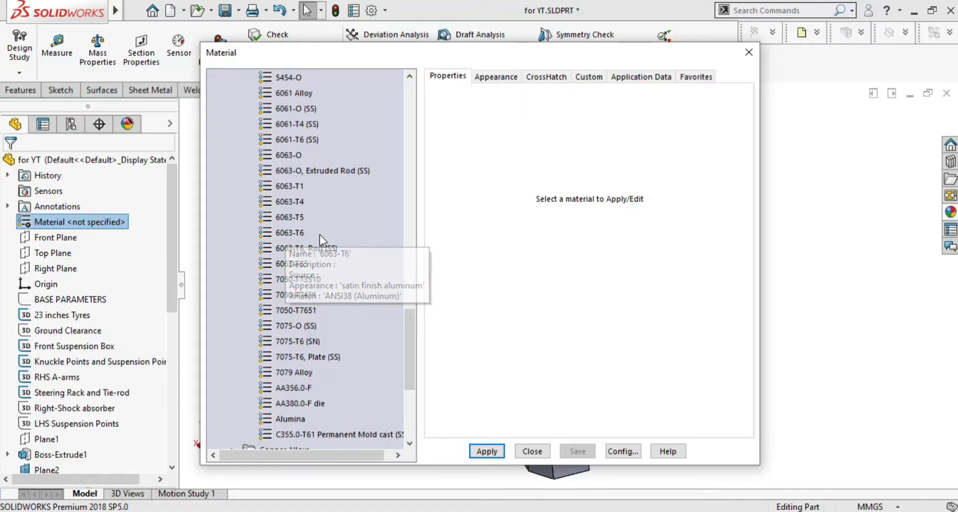
click(290, 232)
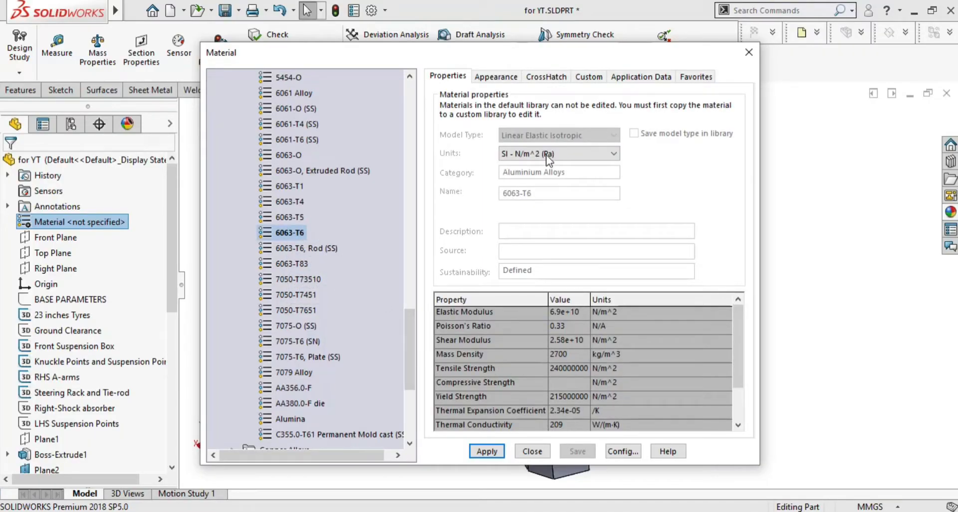
click(557, 153)
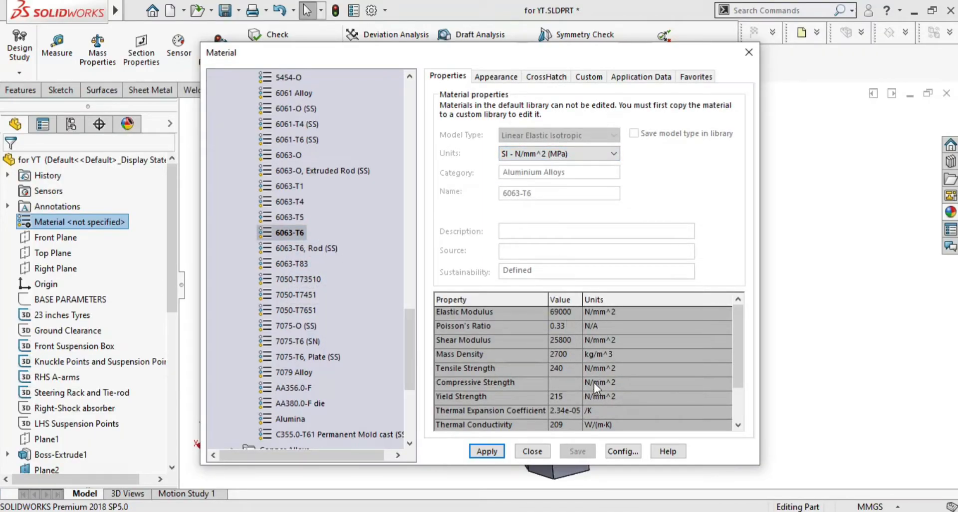
mouse_move(521, 435)
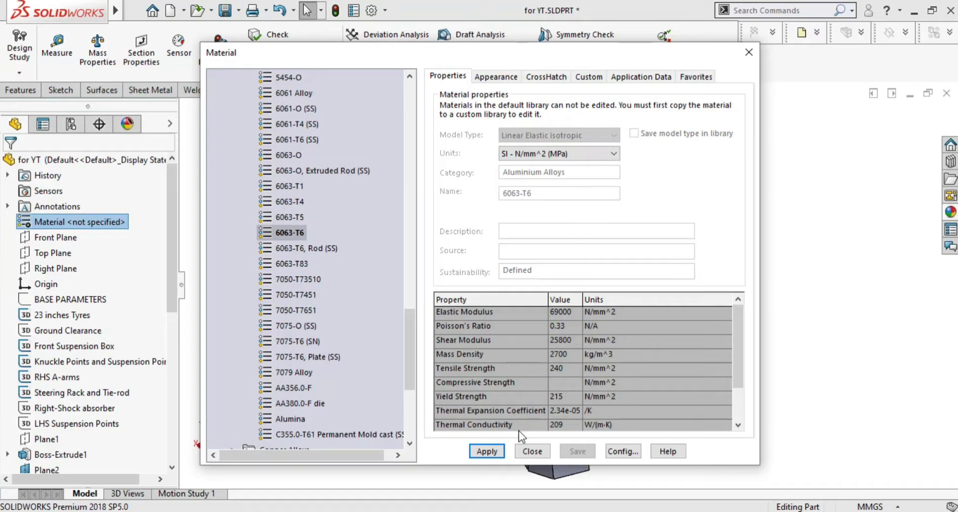
click(486, 451)
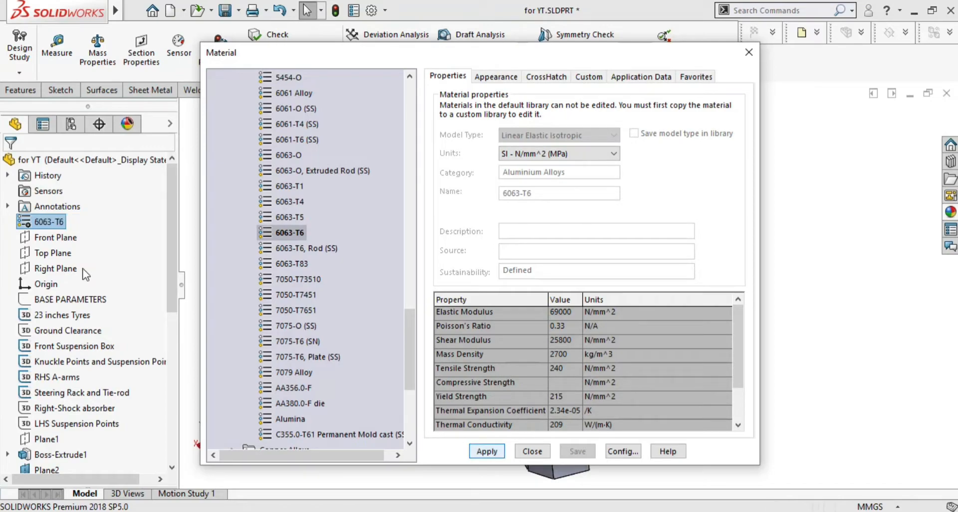
click(531, 451)
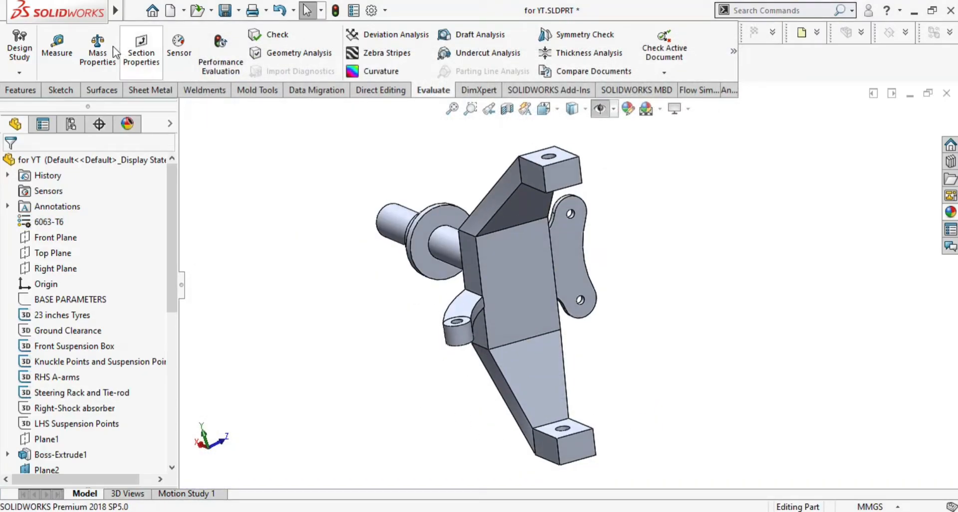
Step: Display the knuckle's mass properties and read the 1105.51 g mass
click(97, 48)
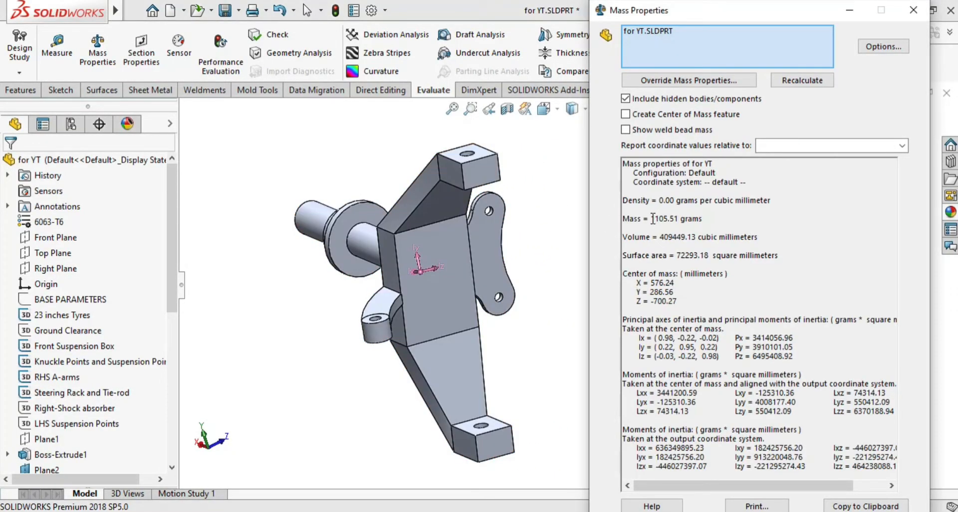
double_click(675, 219)
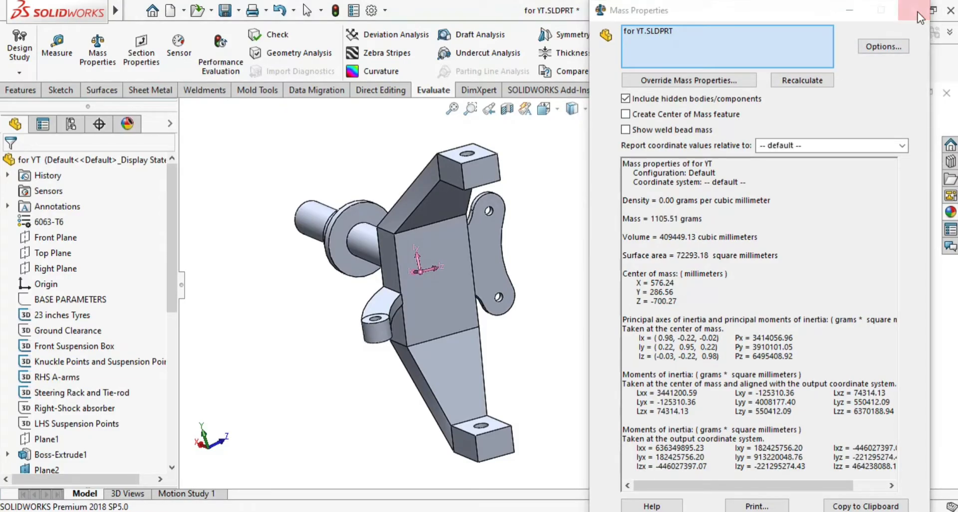
Step: Sketch a 10 mm inward offset of the front face outline and trim the stray line
click(919, 17)
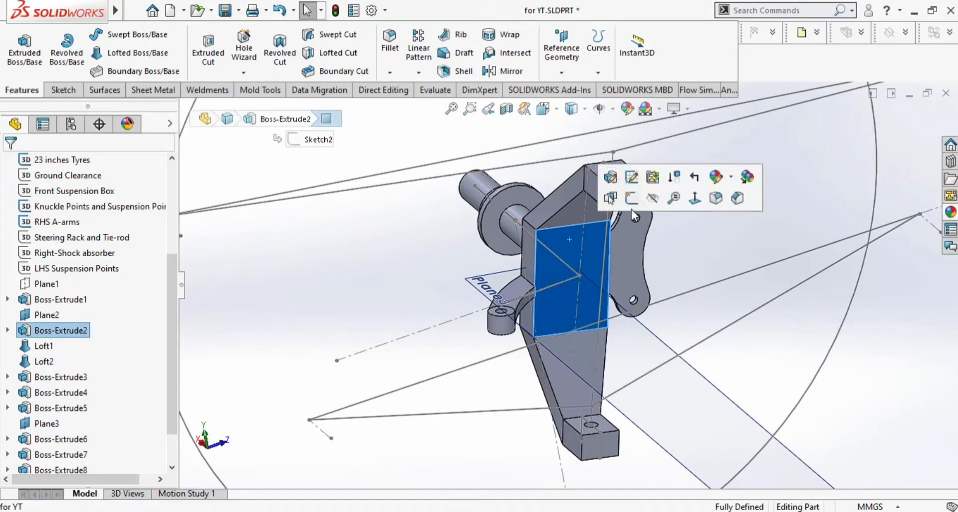
click(631, 177)
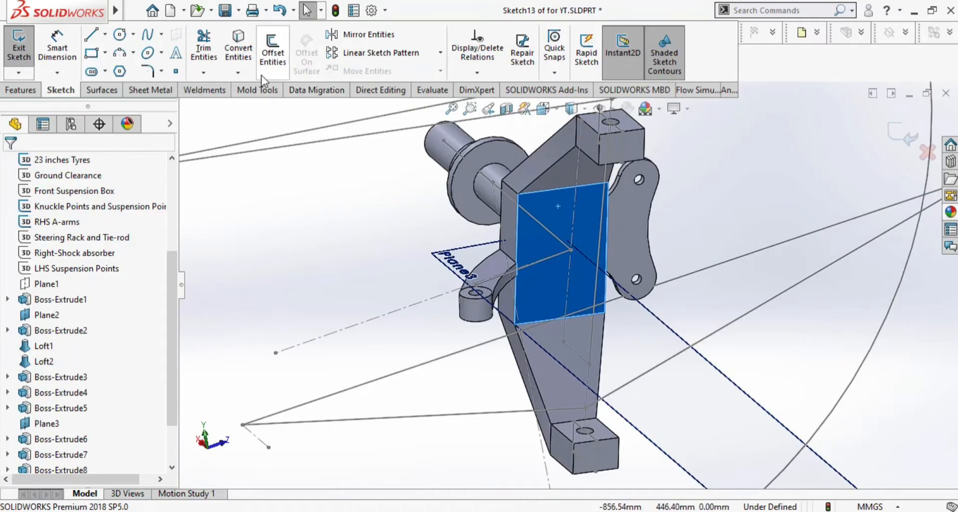
click(272, 49)
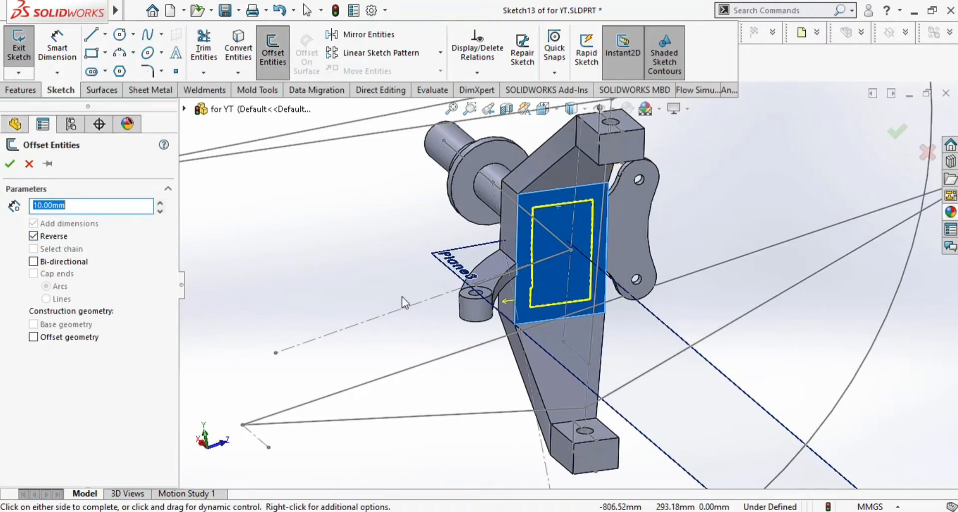
click(9, 164)
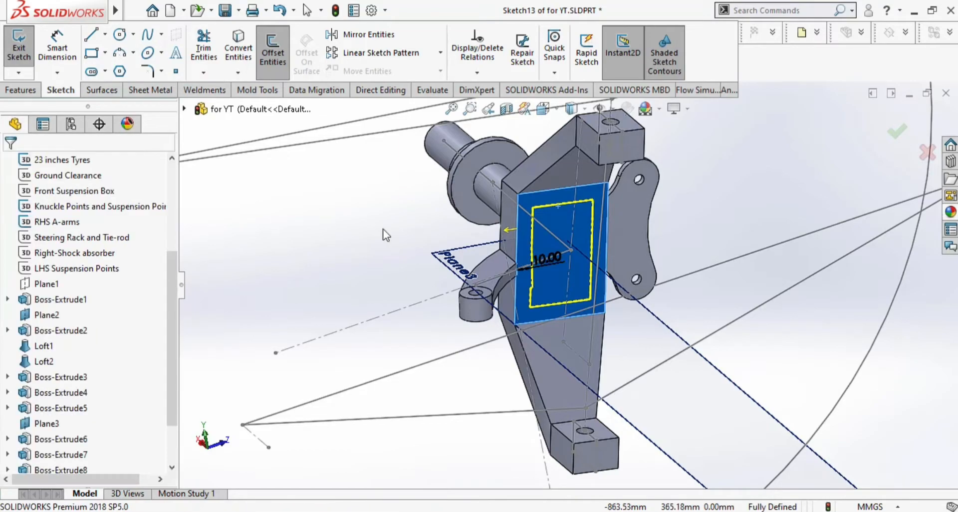
click(203, 46)
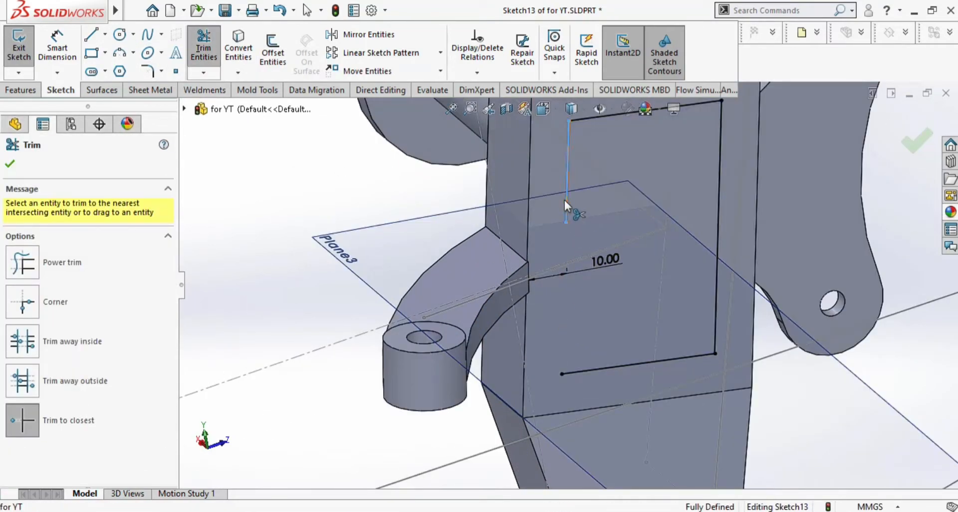
click(89, 34)
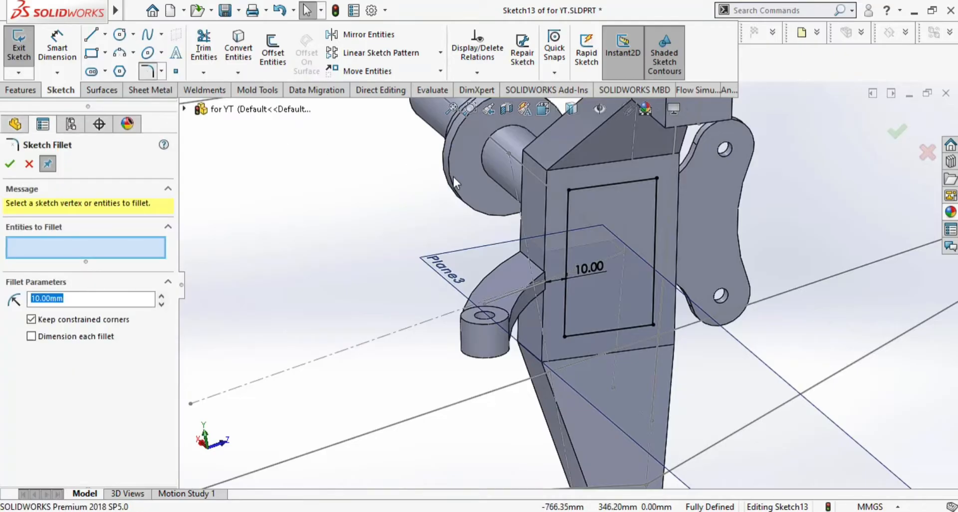
Step: Round the rectangle's corners (4.00 mm, 10.00 mm entries) and extrude-cut the pocket
click(656, 183)
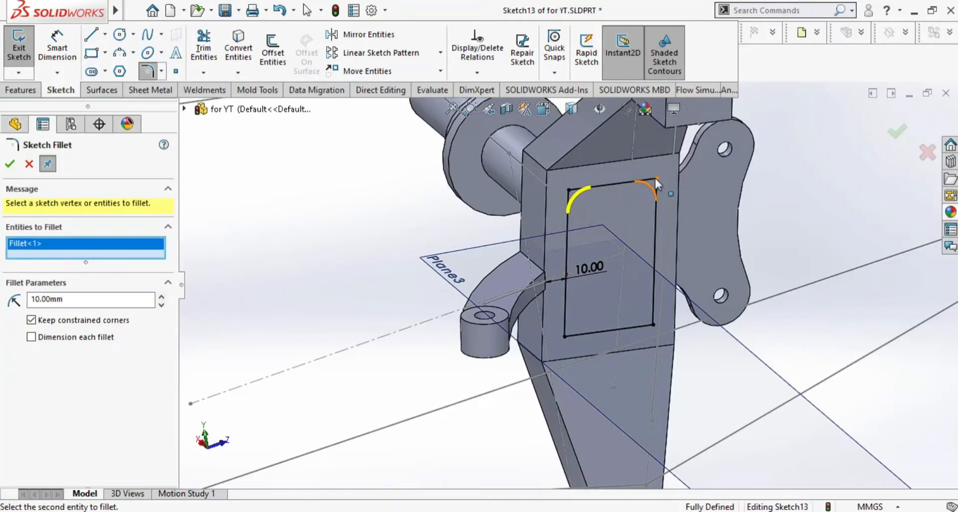
click(657, 183)
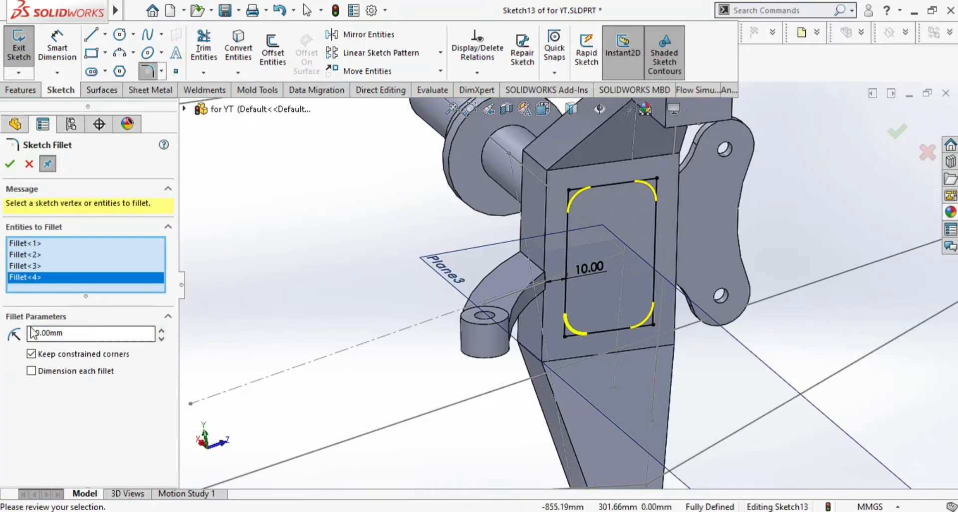
text(4.00mm)
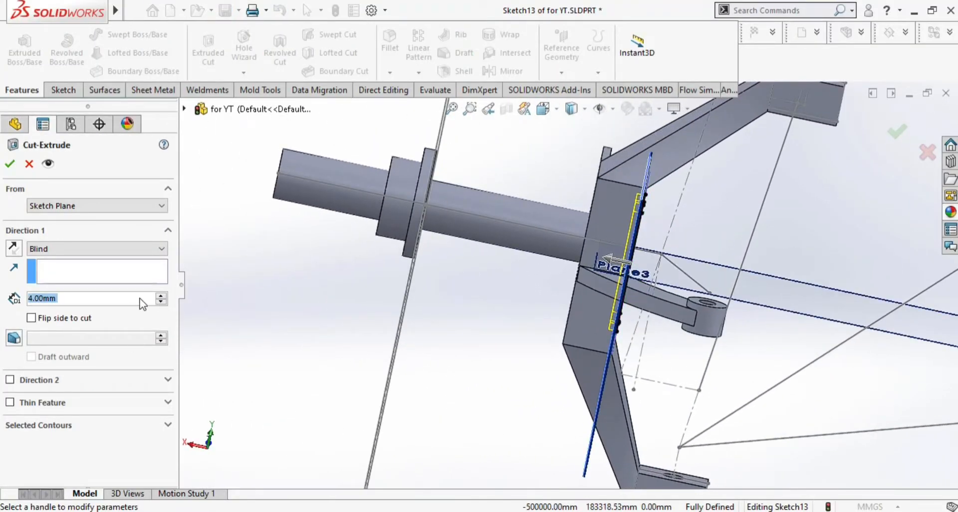
text(10.00mm)
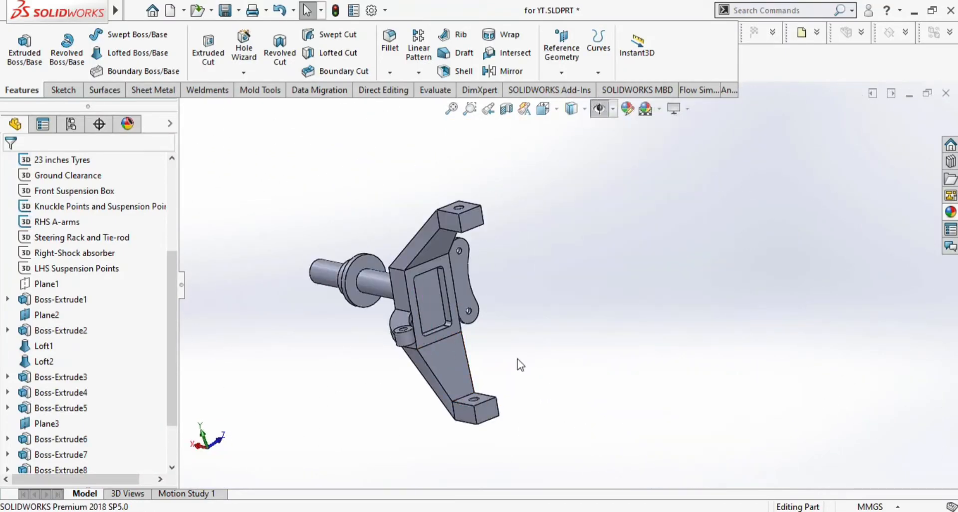
Step: Offset the upper face outline 12 mm, fillet corners at 5 mm, and cut through the upper arm
double_click(43, 345)
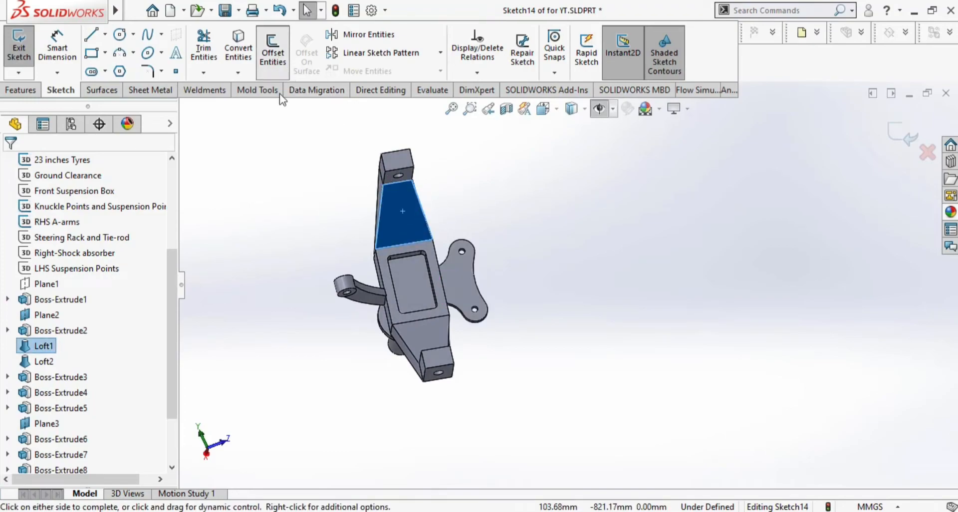
click(272, 52)
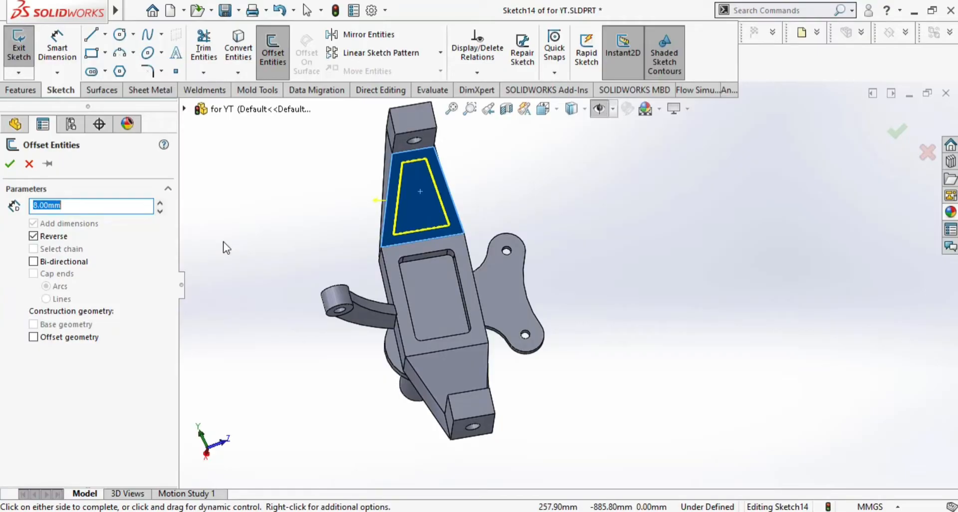
text(12.00mm)
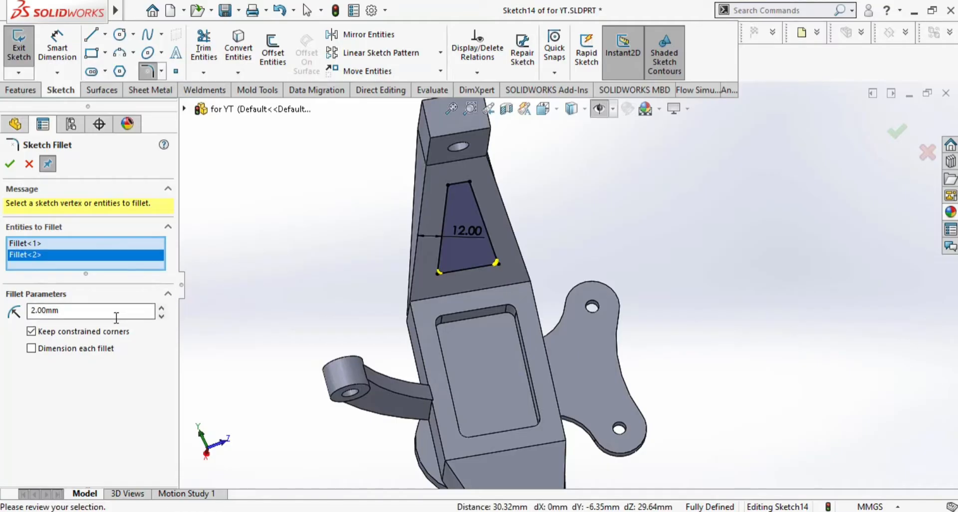
text(5.00mm)
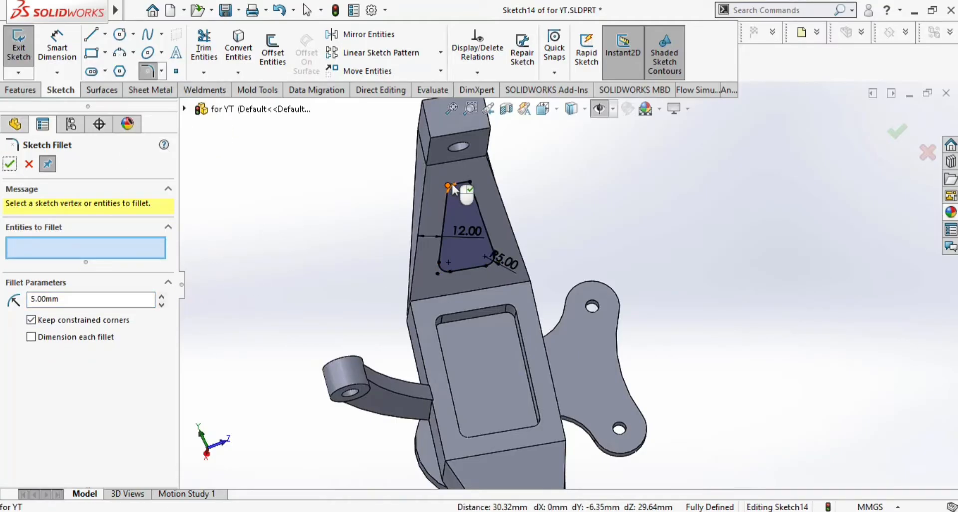
click(460, 188)
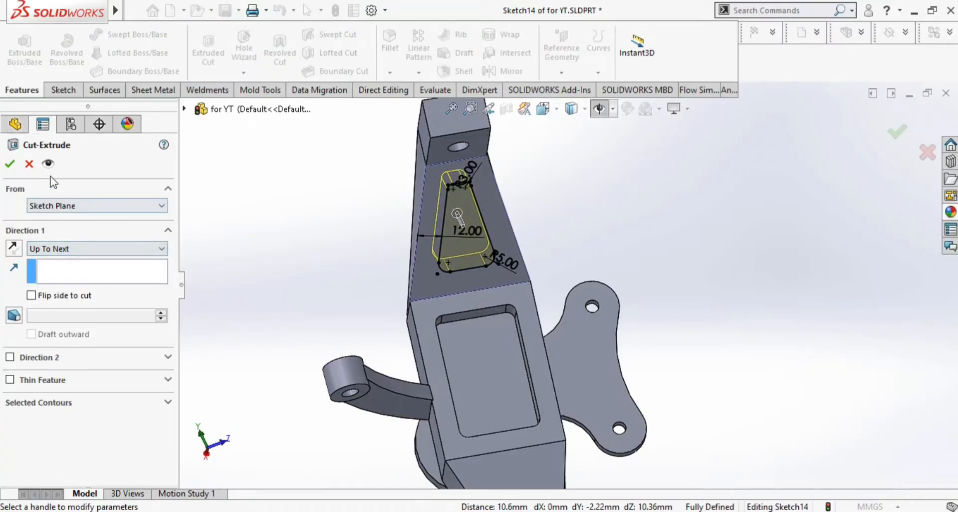
click(9, 163)
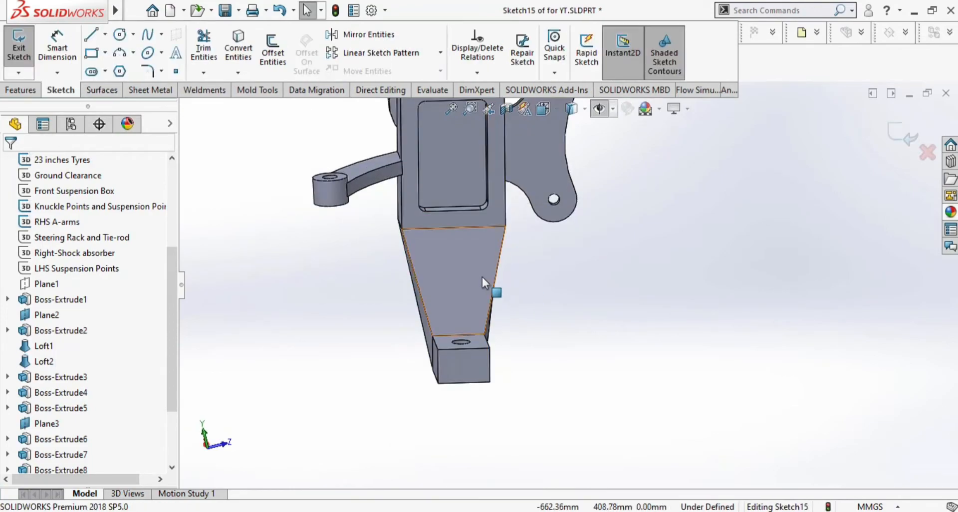
Step: Inset the lower arm outline 12 mm, round its corners, and cut the pocket Up To Next
click(272, 49)
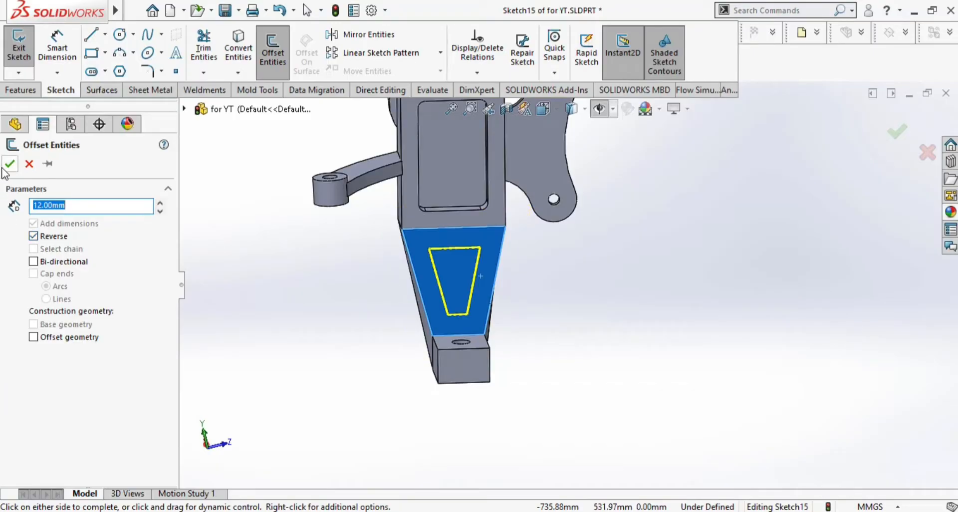
click(9, 164)
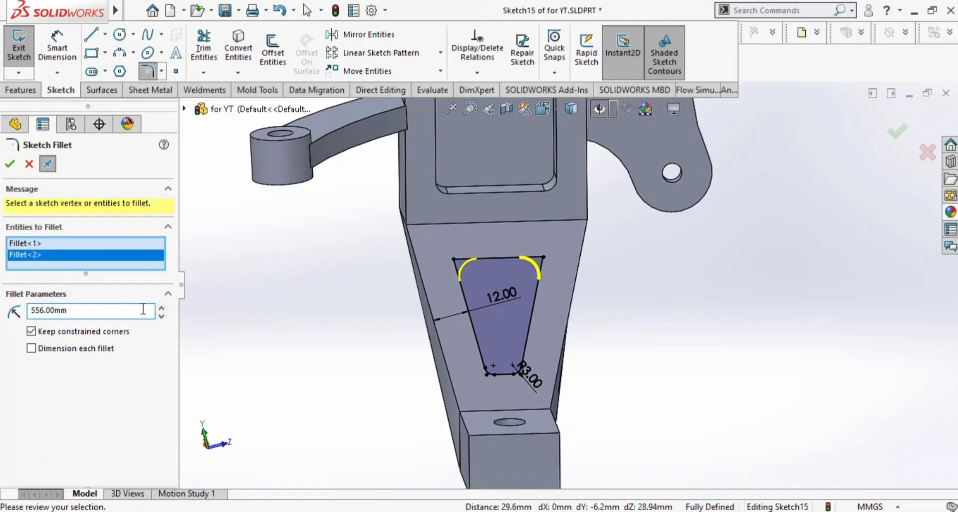
text(00mm)
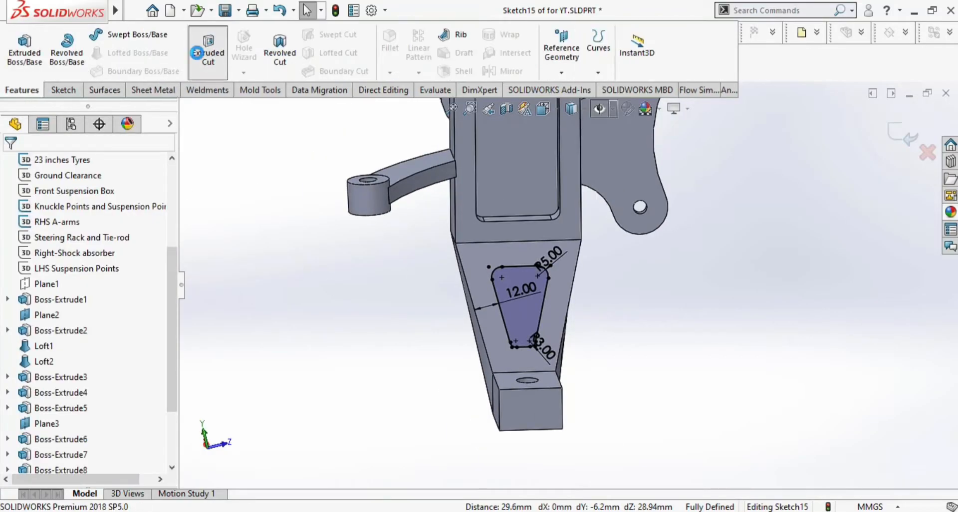
click(207, 49)
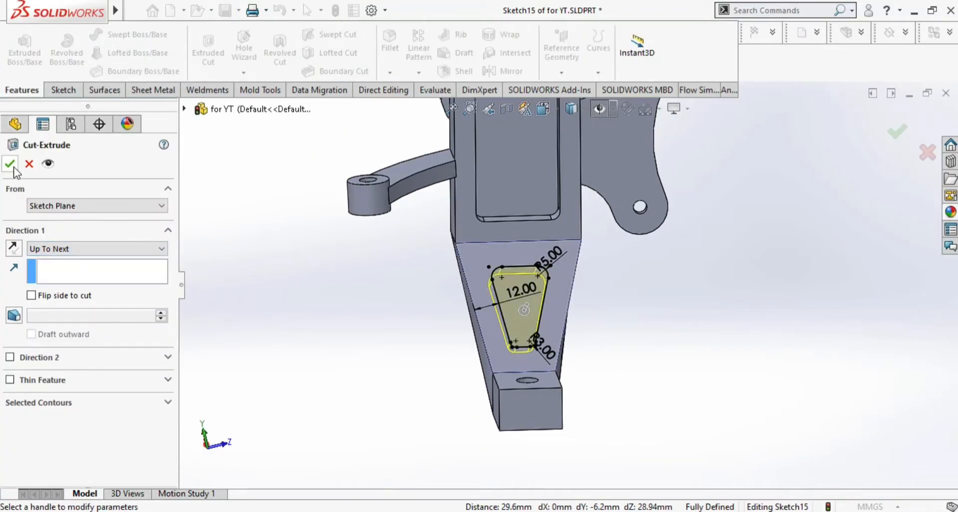
click(10, 164)
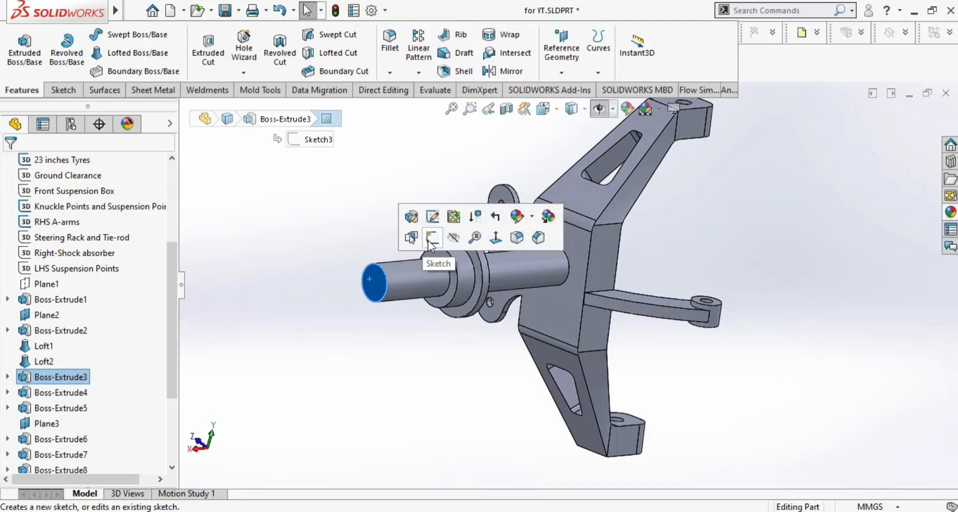
Step: Sketch an offset bore circle on the shaft end and cut it 150 mm deep
click(433, 236)
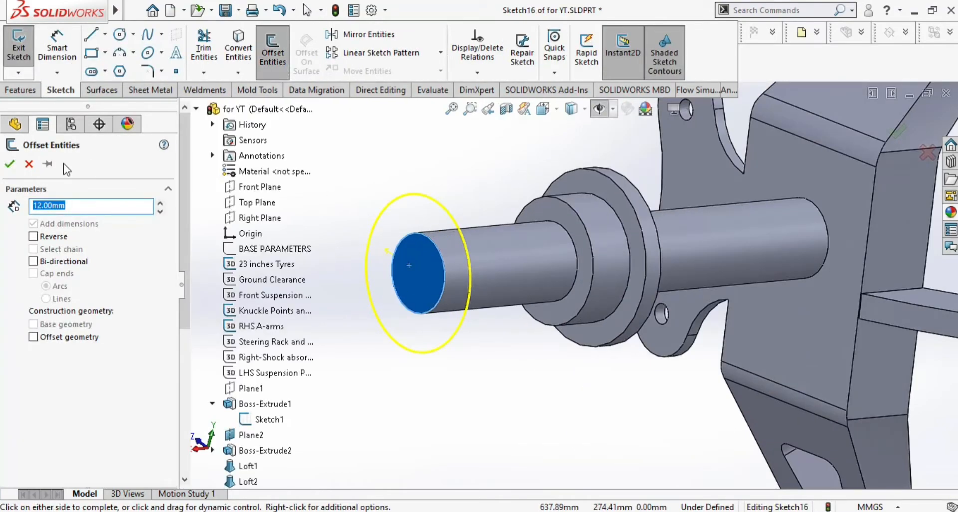
click(120, 34)
text(1)
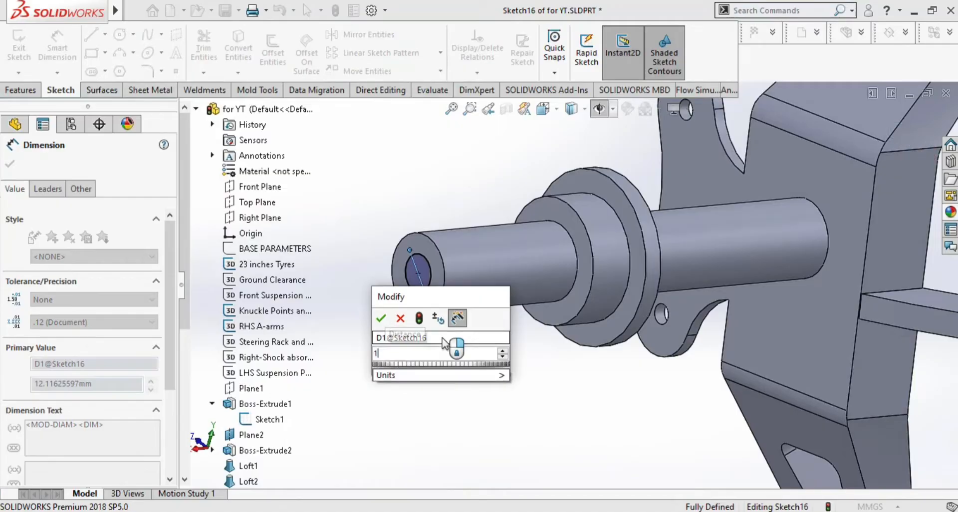
click(380, 318)
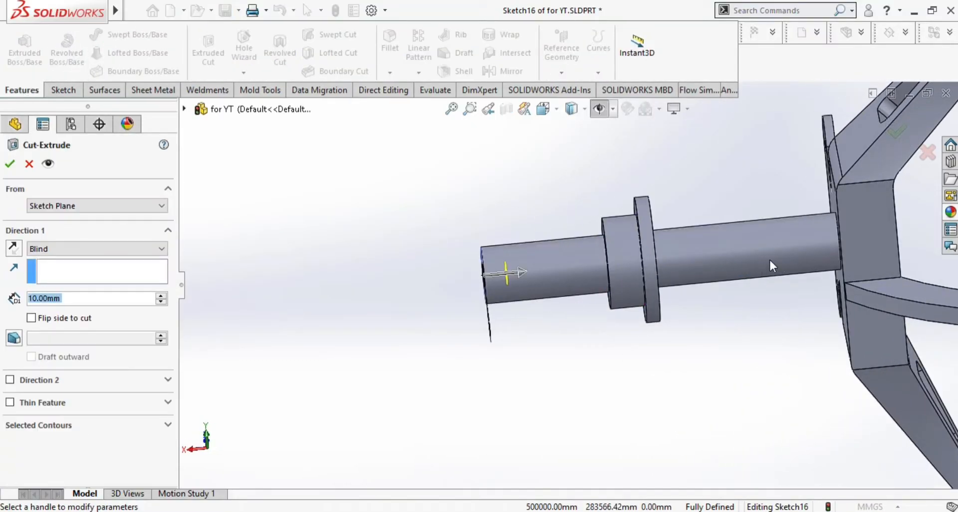
drag(520, 272, 819, 245)
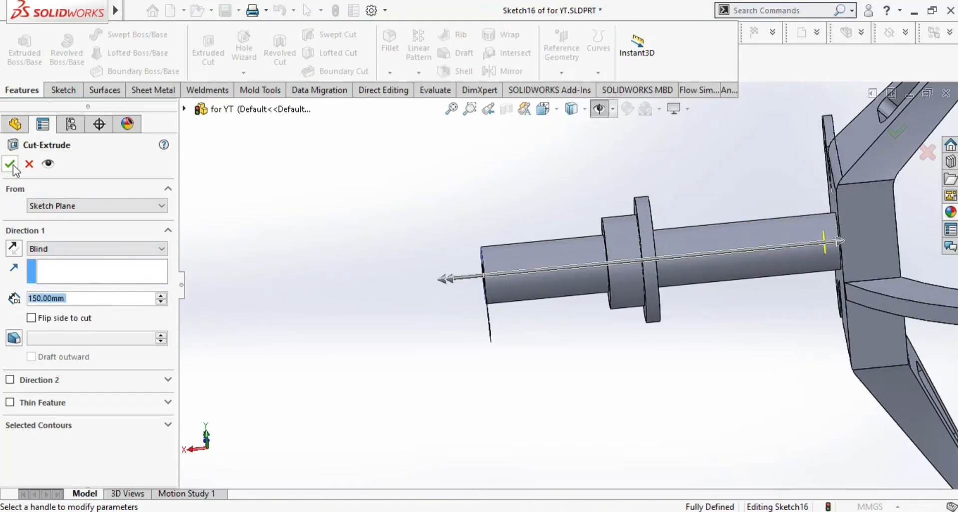
click(10, 164)
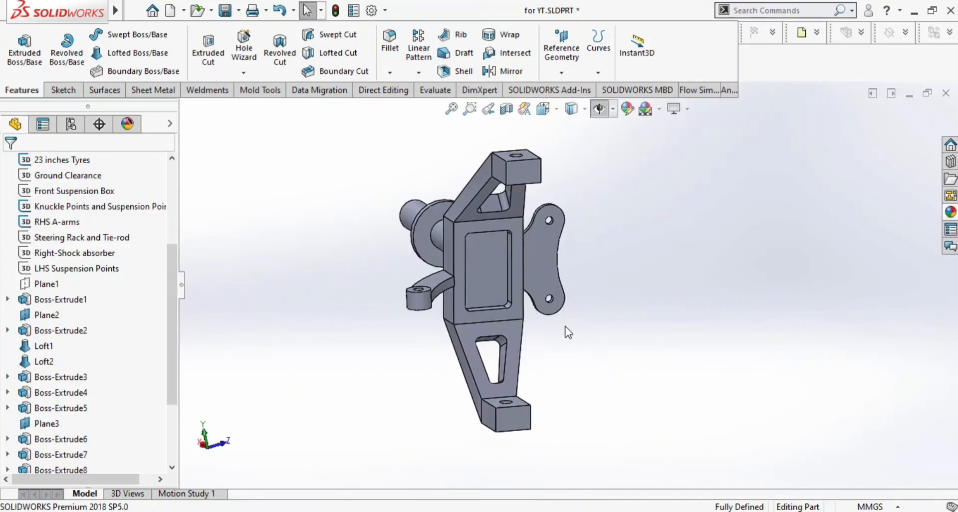
Step: Set the material to 6063-T6 and bring up the Evaluate tools
click(389, 42)
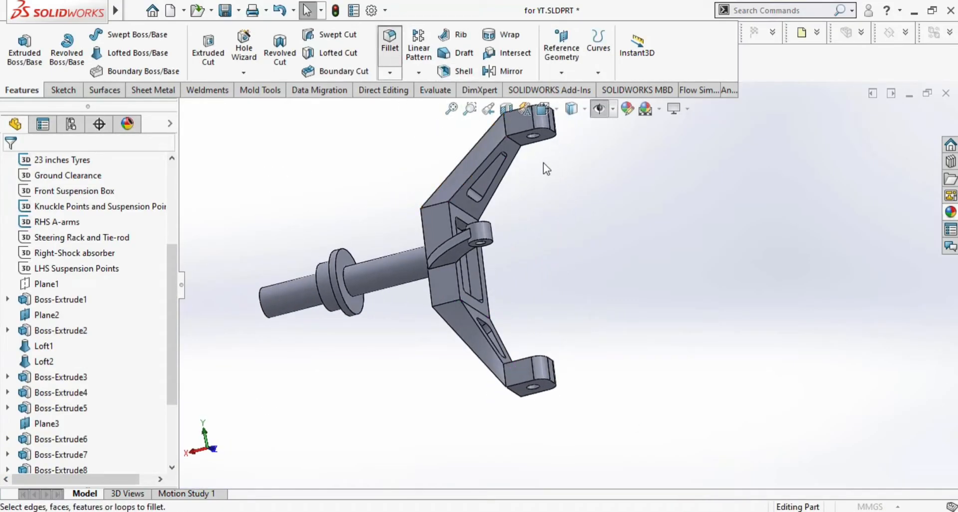
click(389, 46)
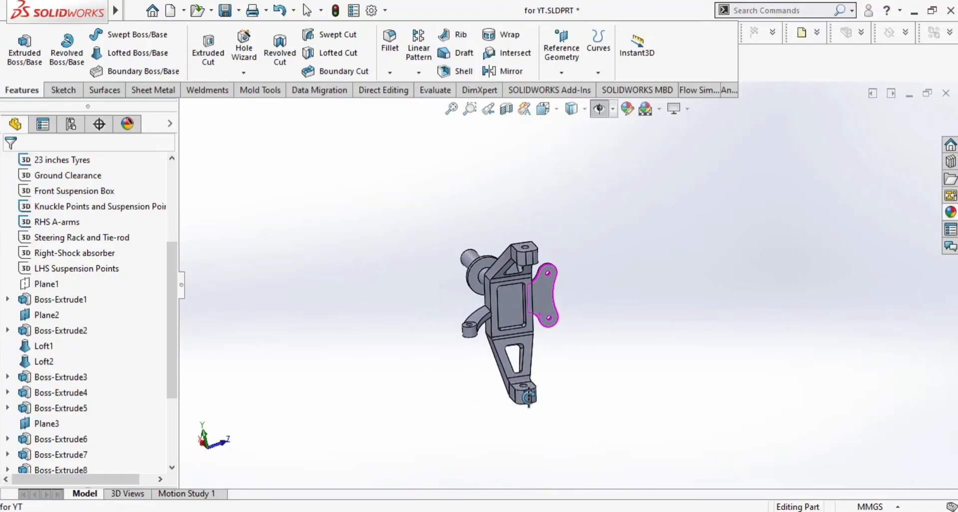
click(434, 89)
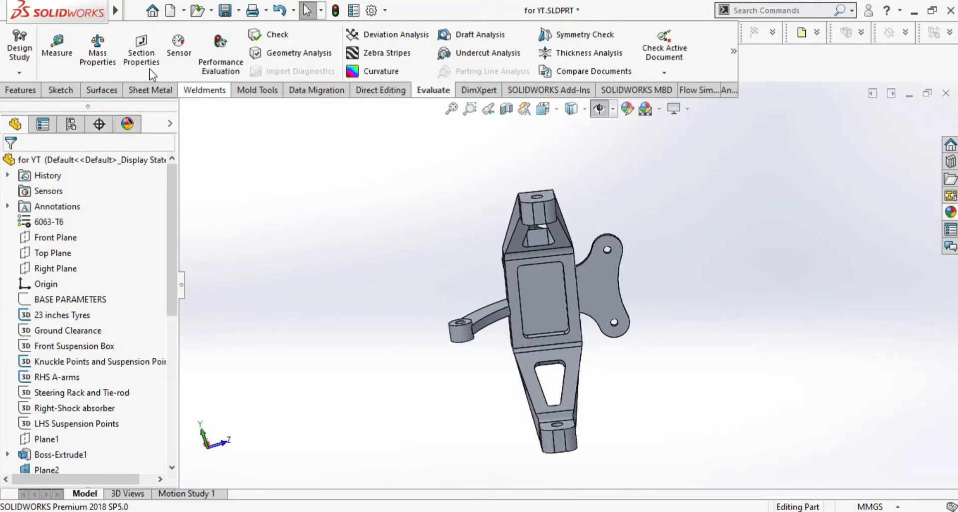
Step: Recalculate mass properties, confirm 925.89 g, and close the report
click(96, 46)
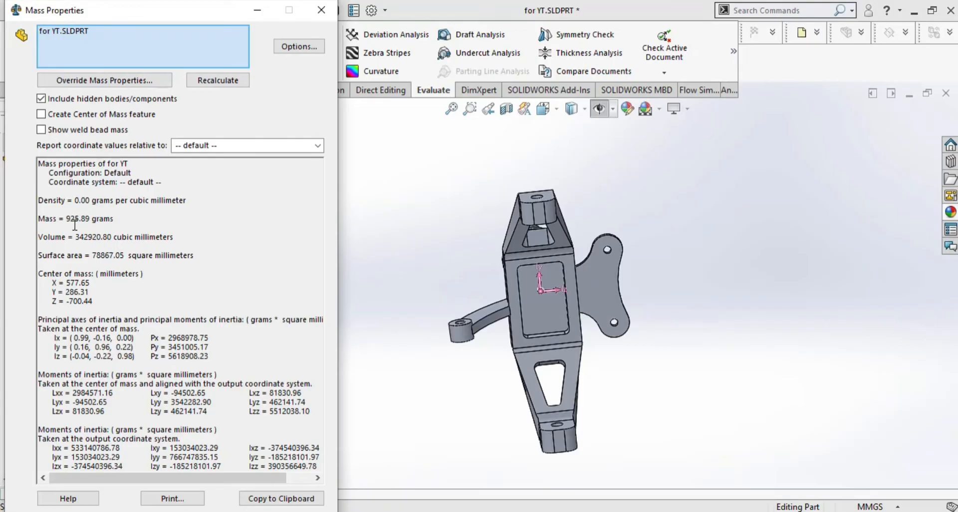
double_click(90, 218)
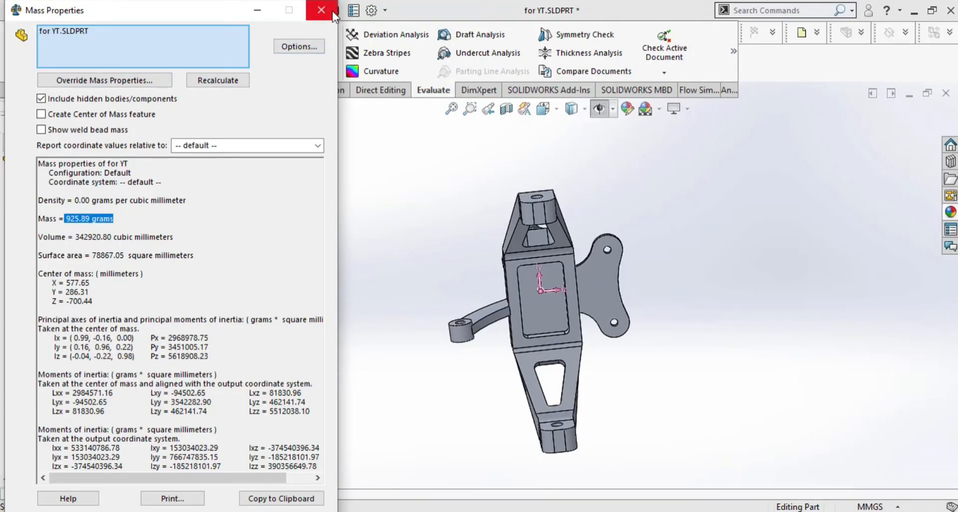
click(322, 10)
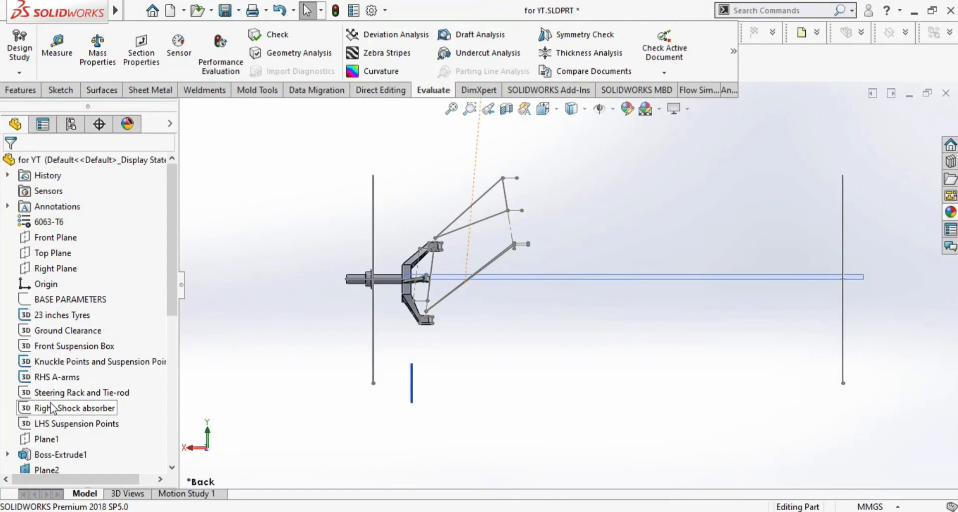
Step: Apply the Plain White scene from the heads-up toolbar's scene list
click(81, 392)
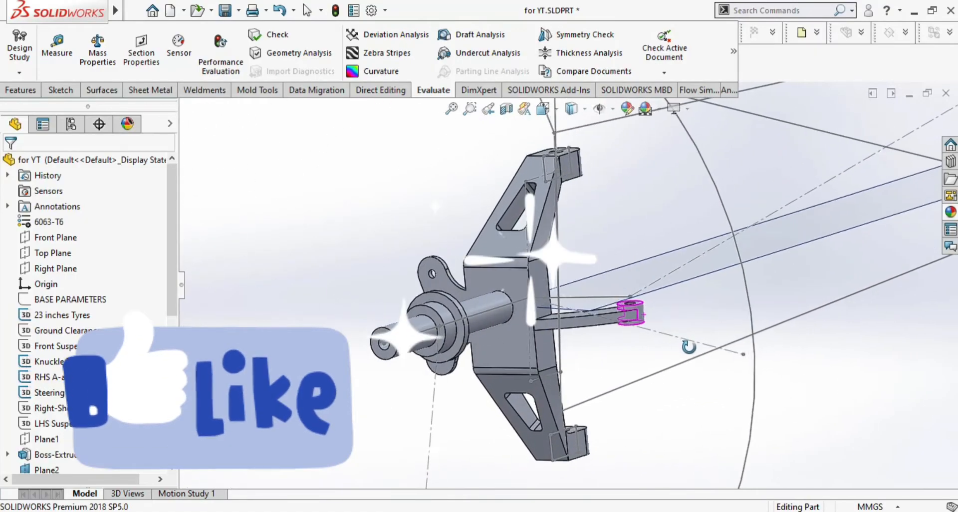
click(644, 108)
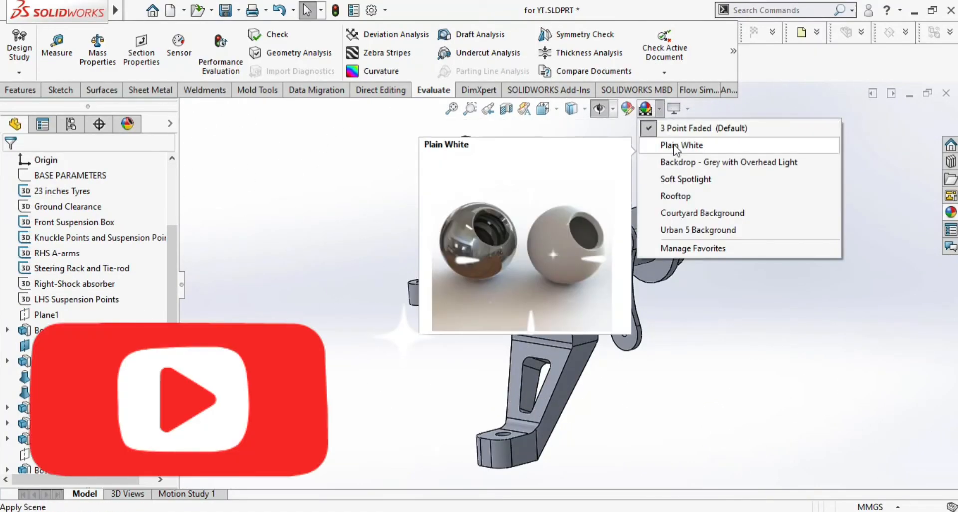
click(681, 145)
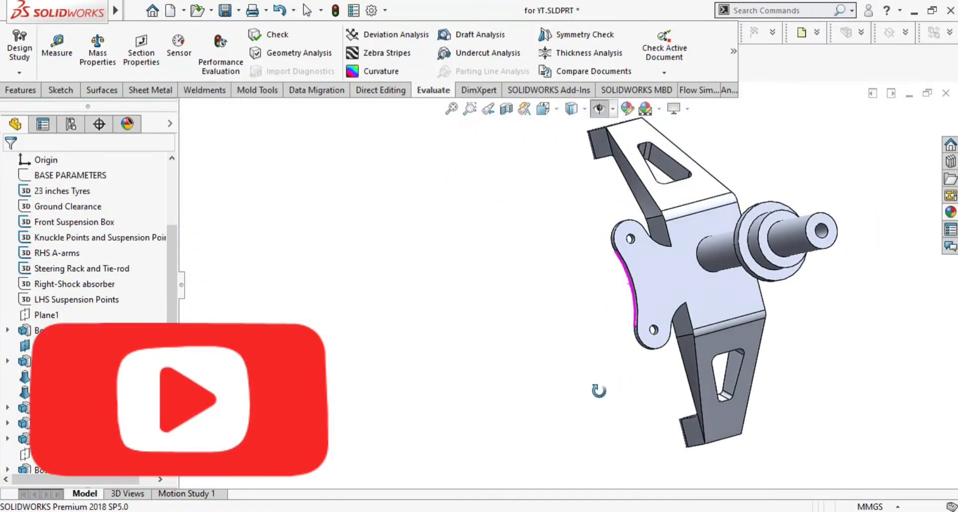